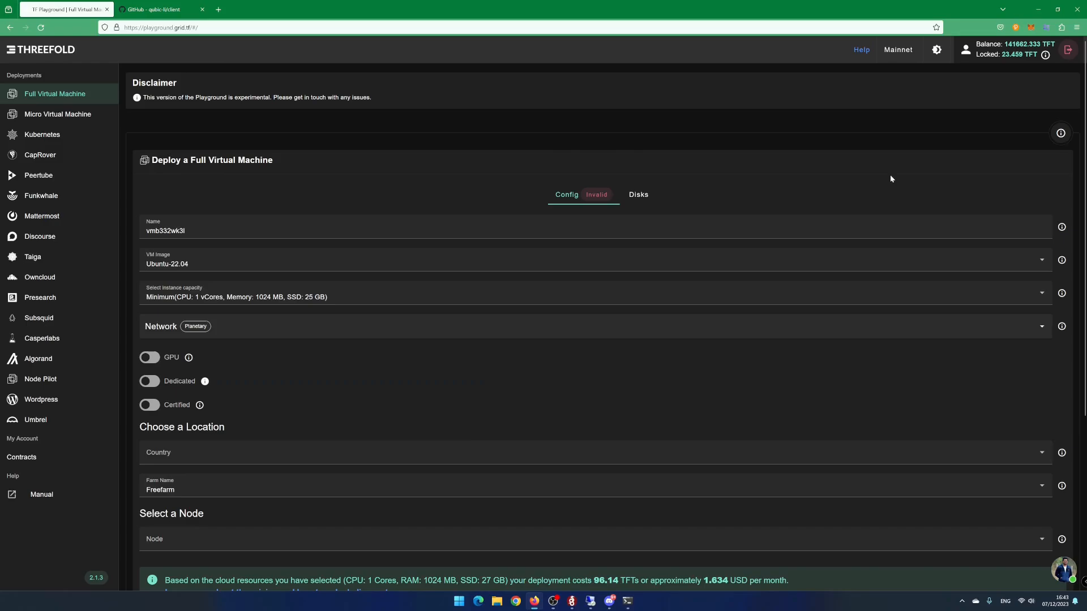
mouse_move(793, 195)
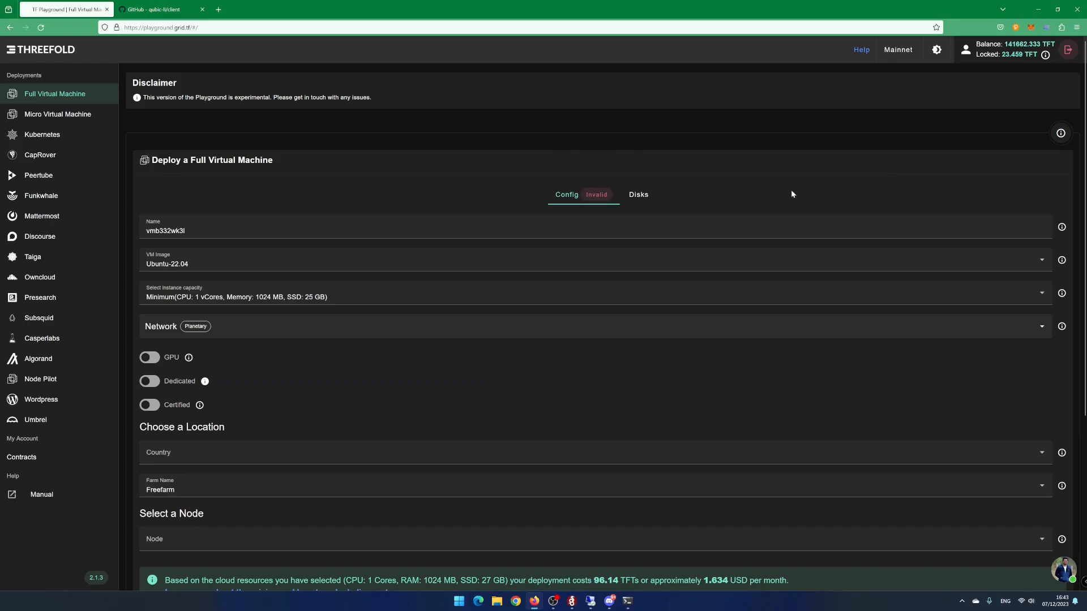
mouse_move(367, 186)
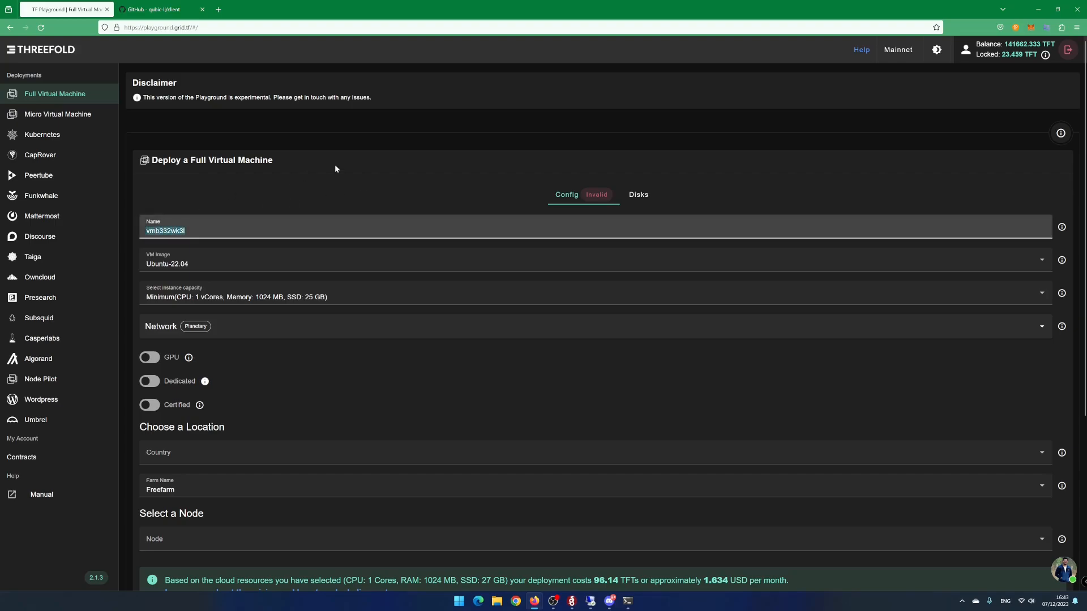
Step: Name the VM qubicminer01 with Custom capacity of 16 vCPUs and 4096 MB memory
type("qubicminer01")
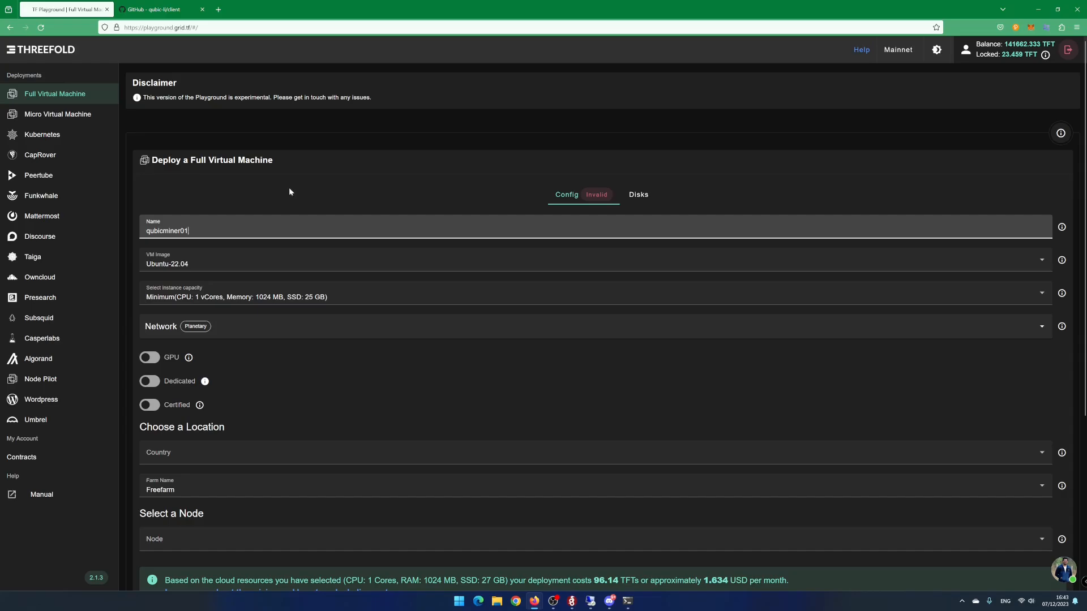
left_click(596, 292)
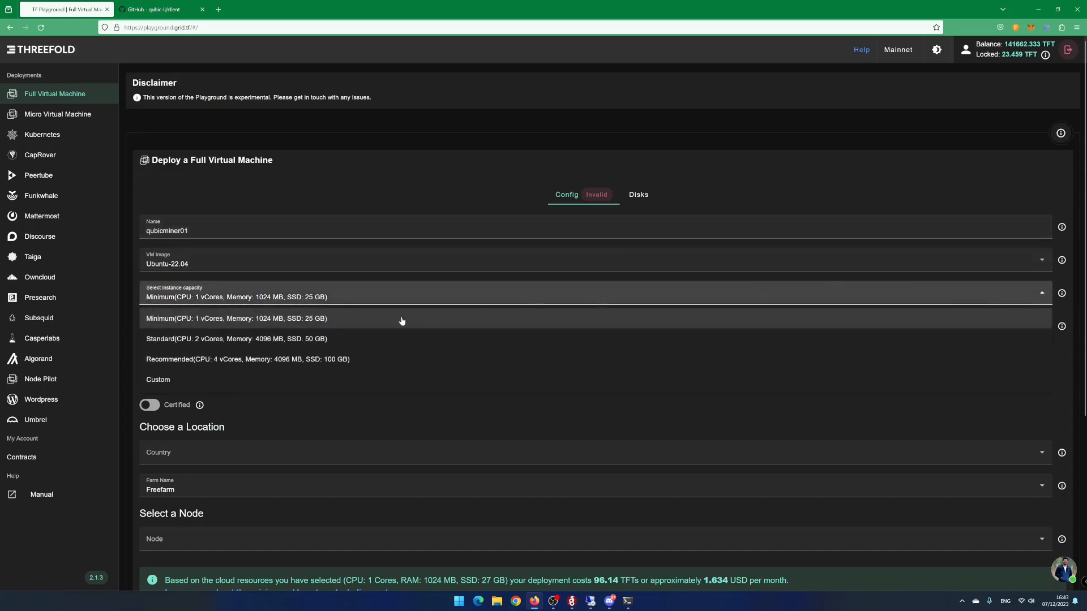
left_click(158, 379)
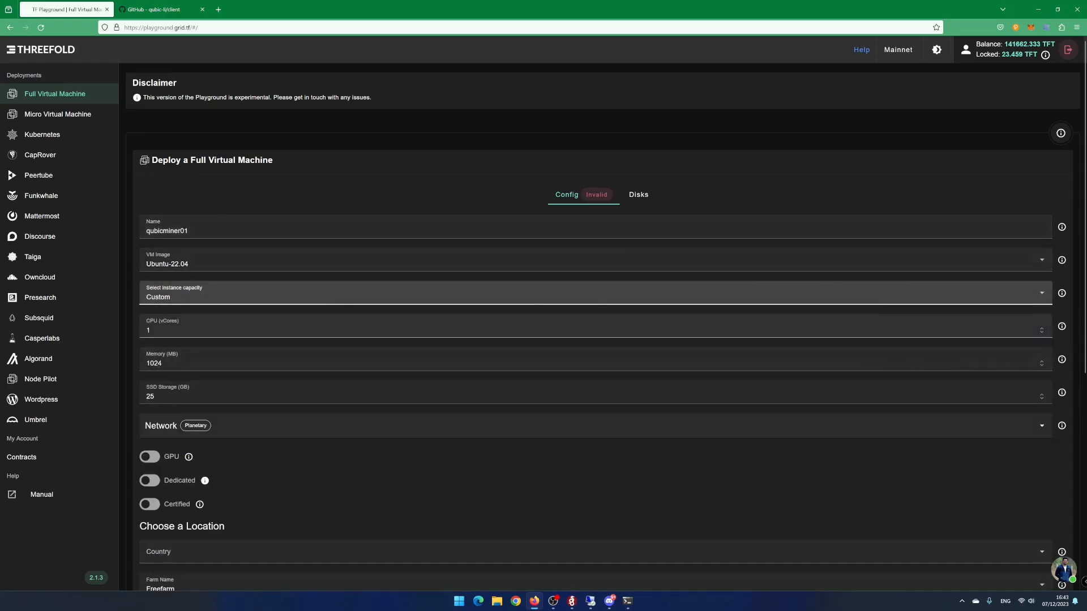
type("16")
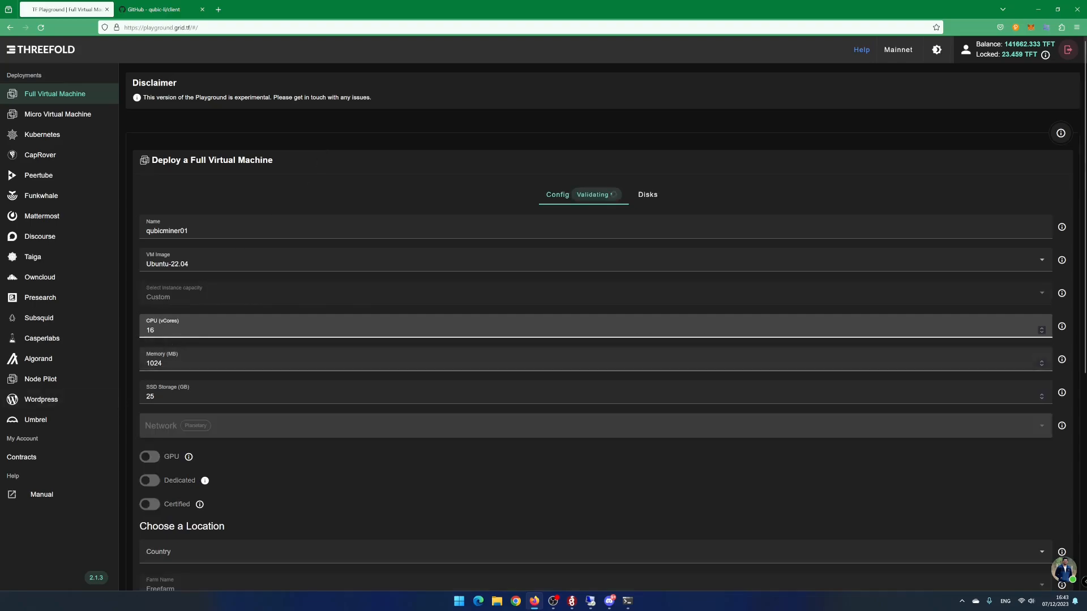
type("4")
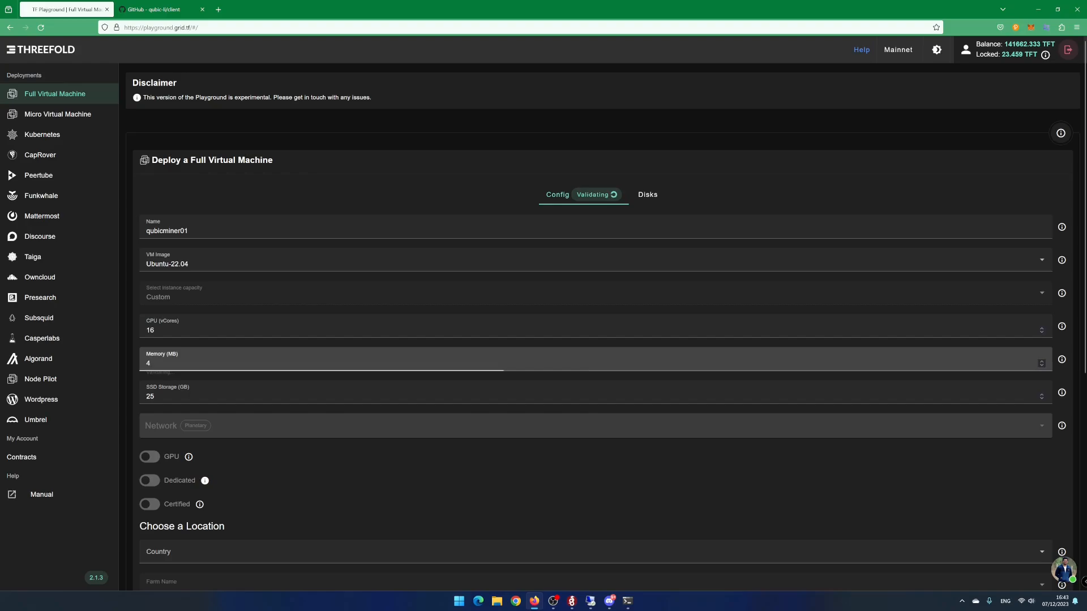
type("096")
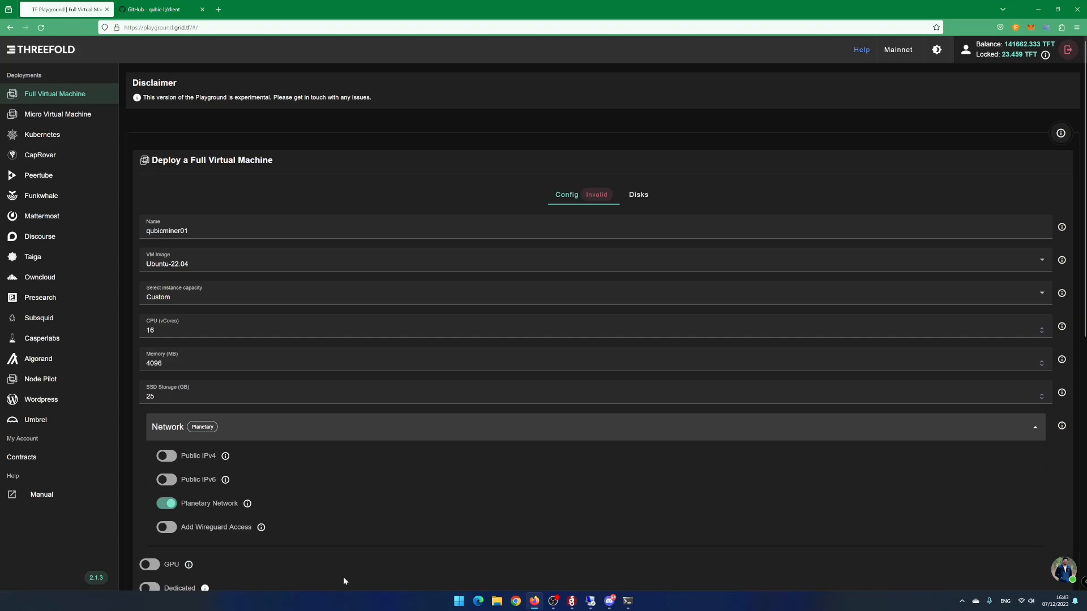
Step: Enable WireGuard access and choose the Naiein_000 farm in Belgium
left_click(166, 527)
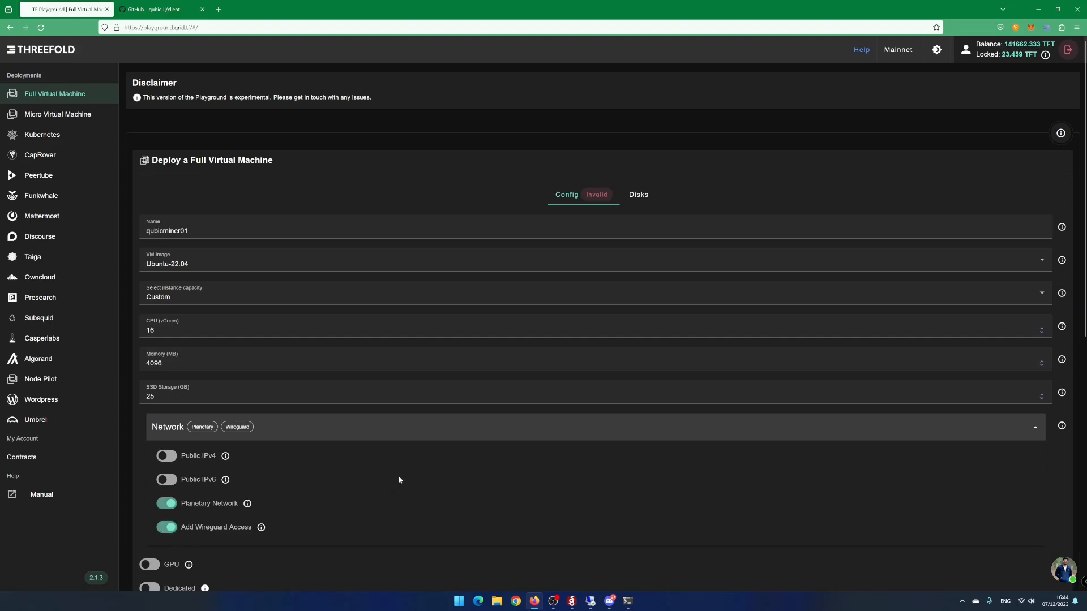
scroll("down", 3)
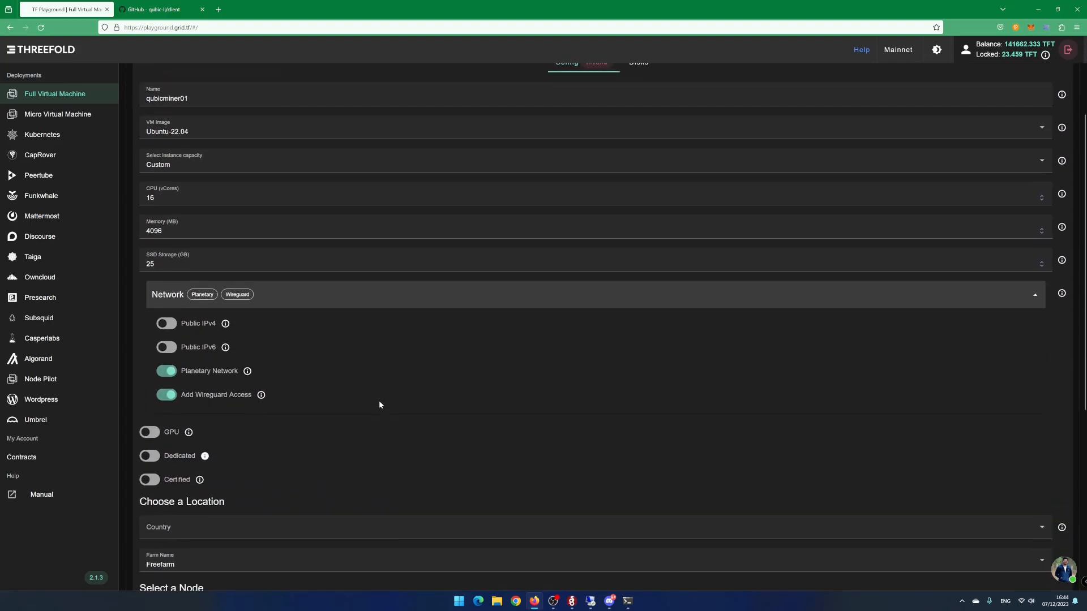
scroll("down", 3)
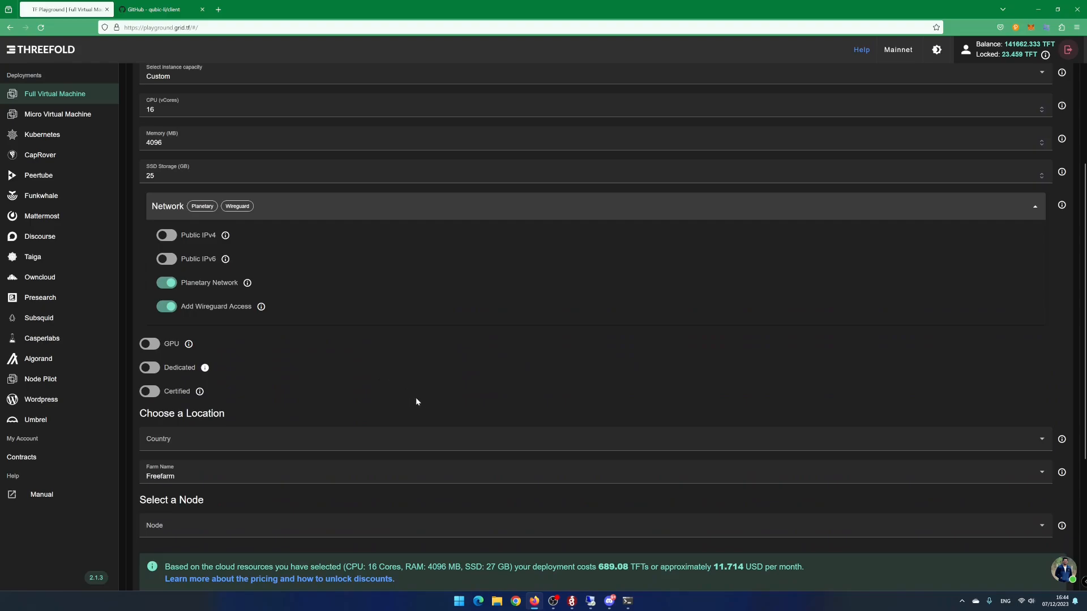
left_click(589, 439)
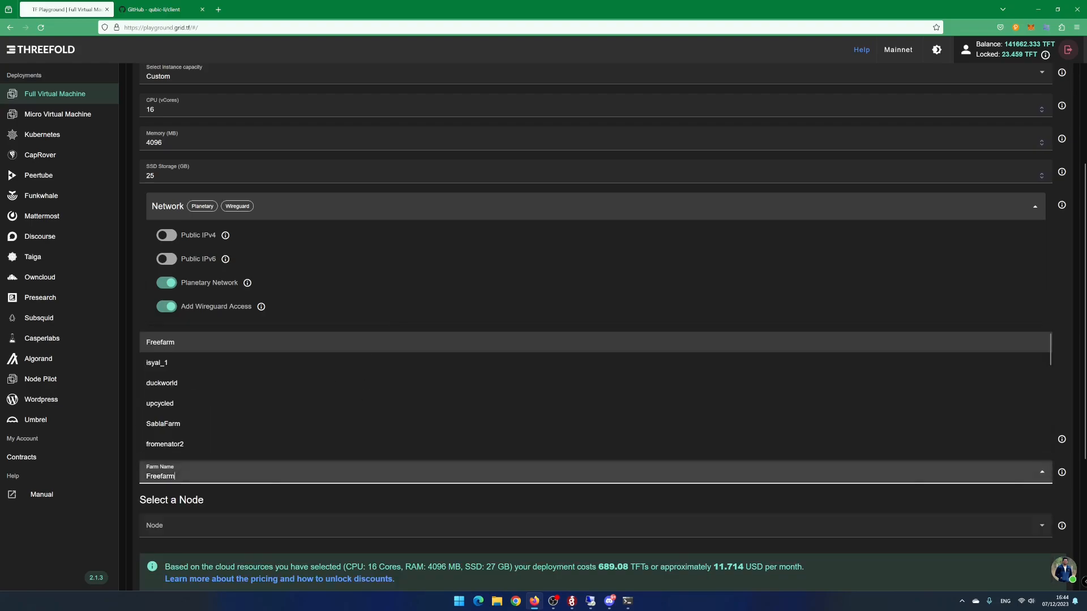
scroll("down", 3)
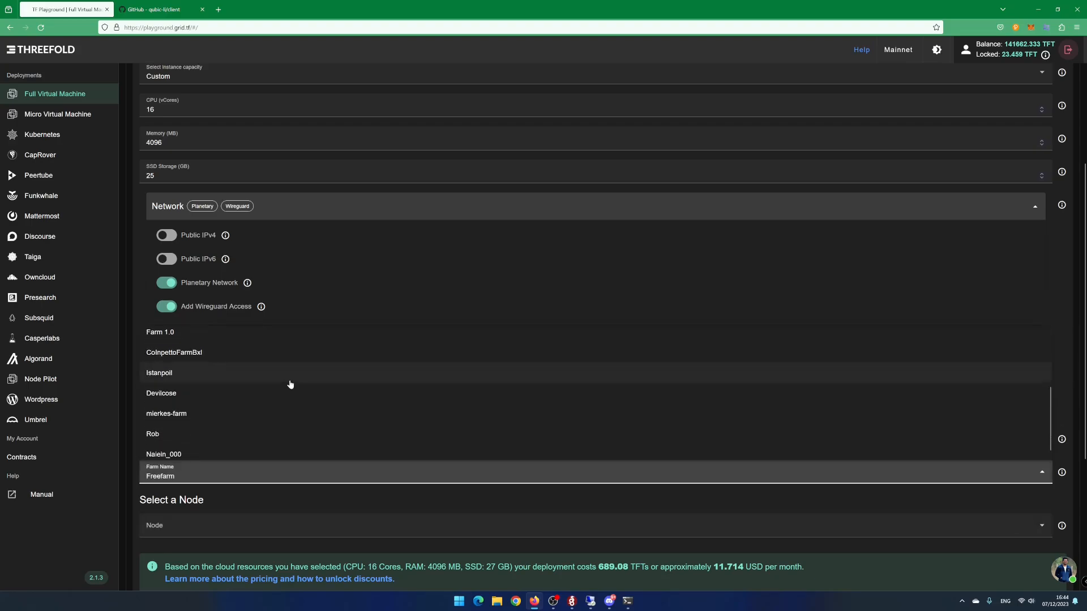
left_click(164, 454)
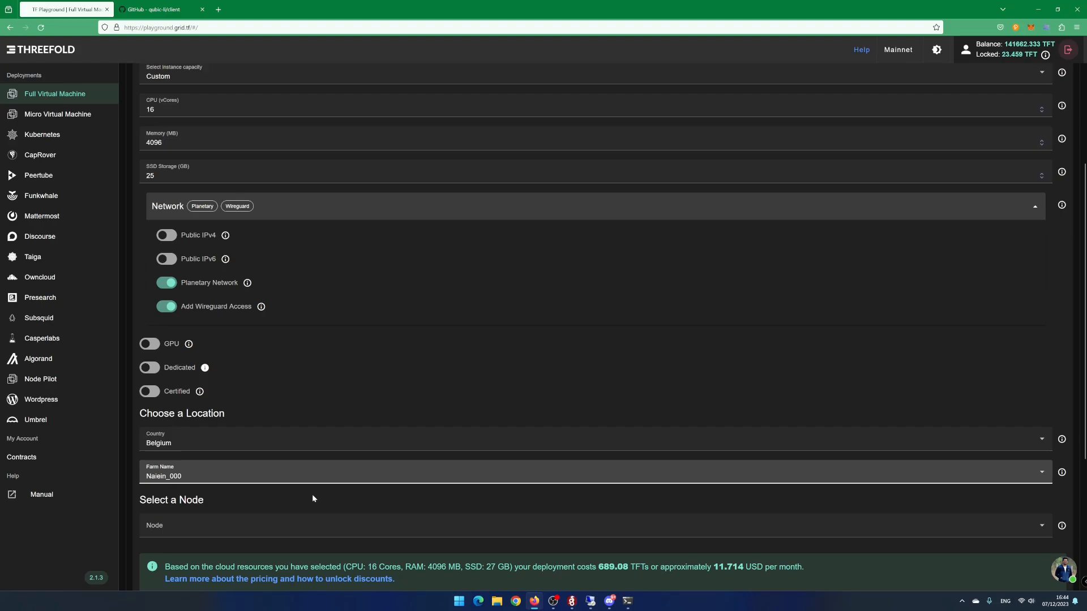
Step: Select node 3172 of the Naiein_000 farm for the VM
left_click(590, 525)
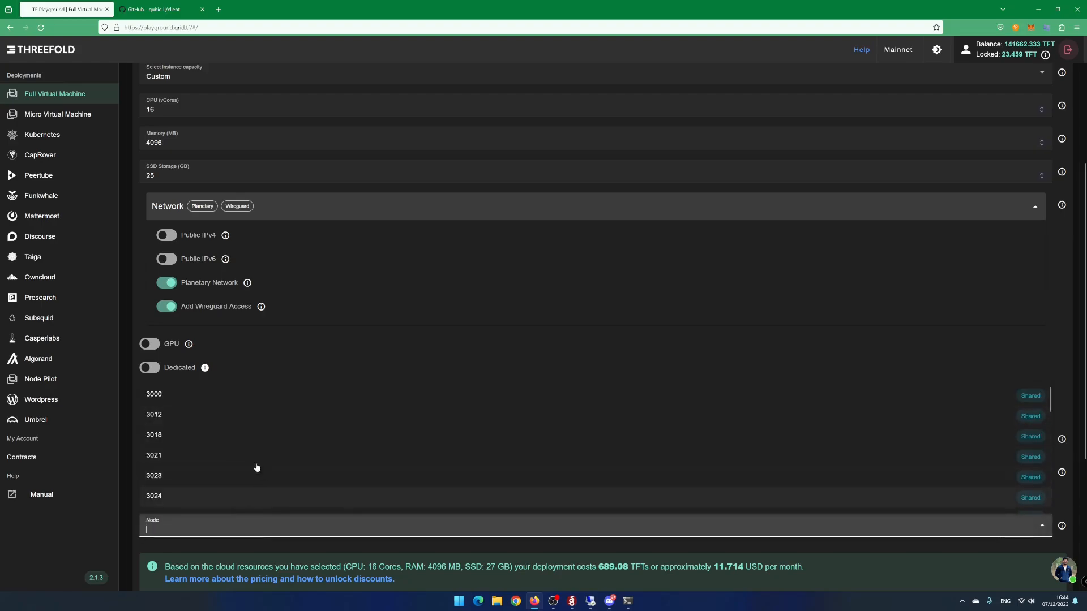
scroll("down", 3)
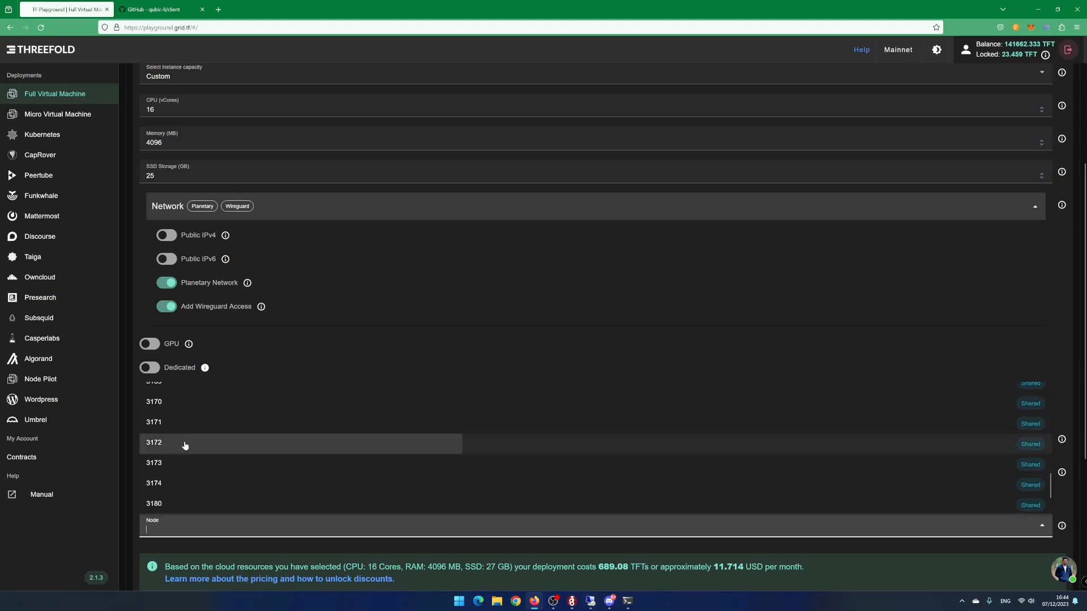
left_click(154, 442)
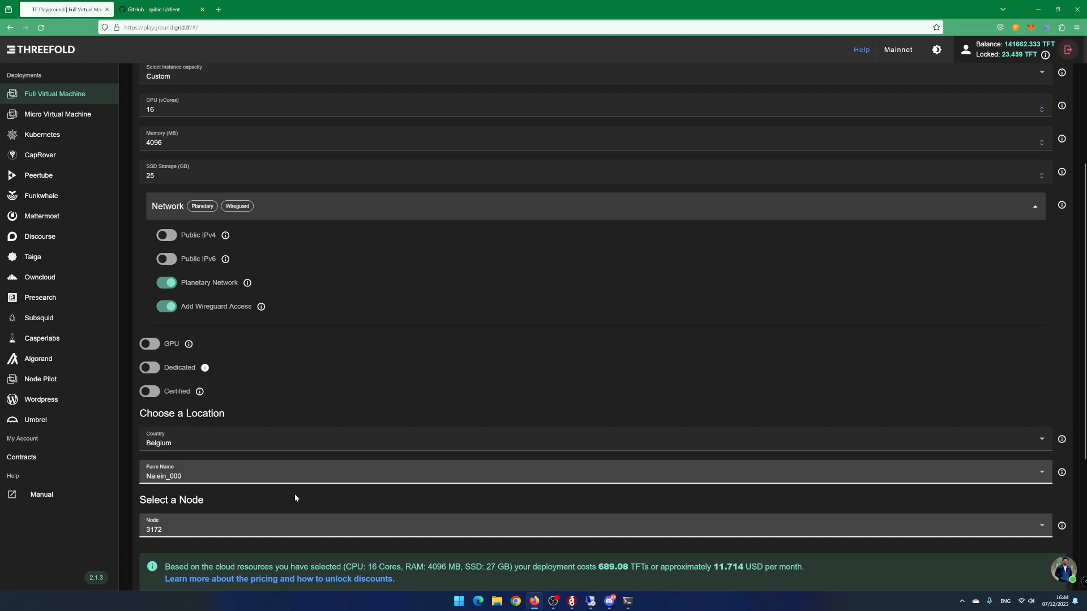
mouse_move(299, 500)
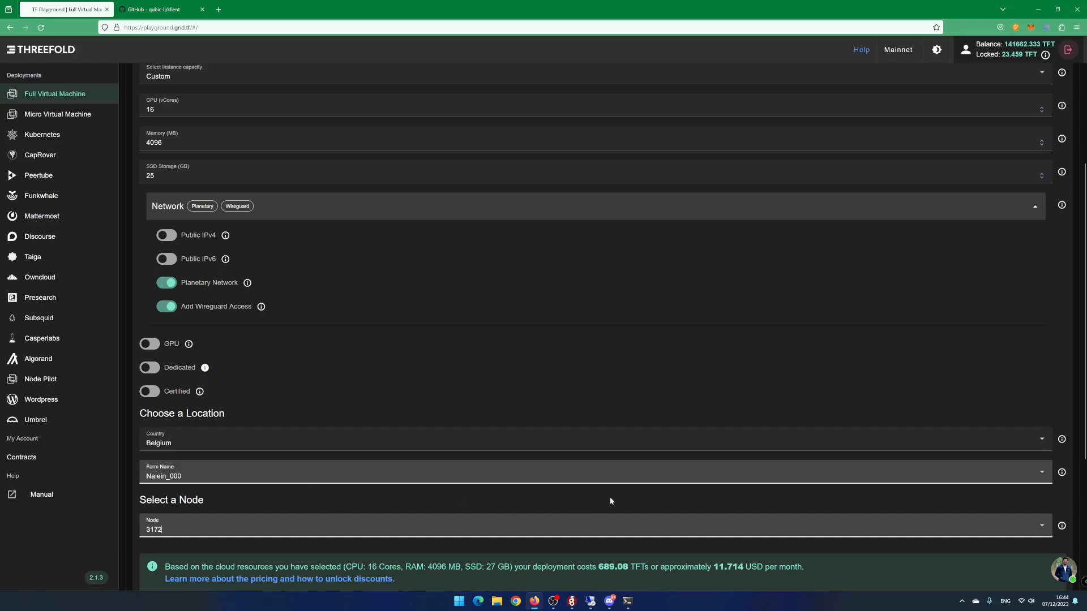
scroll("down", 3)
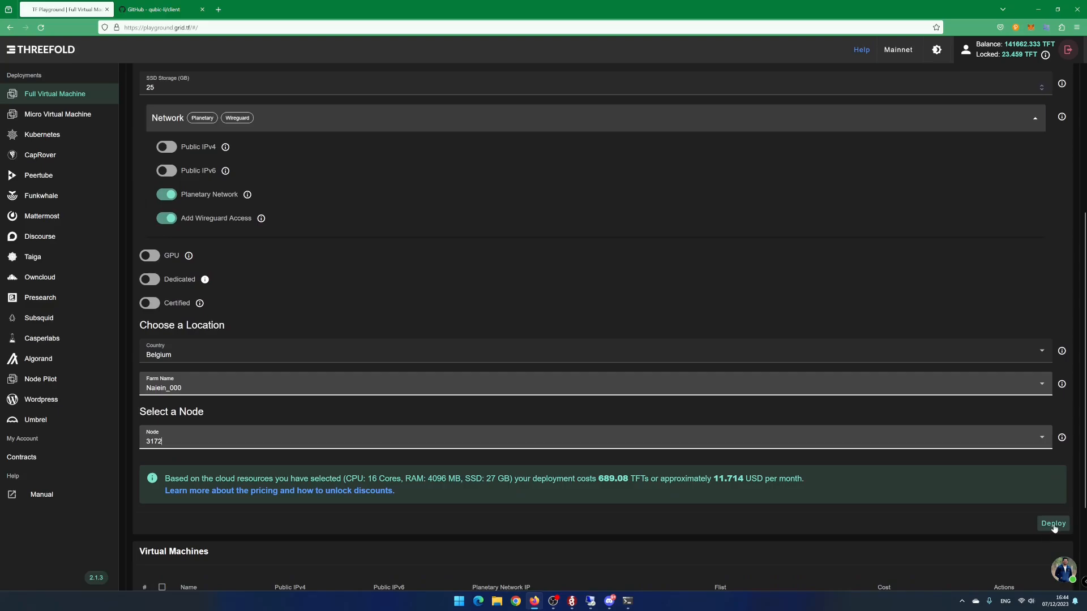
Step: Deploy qubicminer01 so deployment contract 89184 starts being prepared
left_click(1052, 523)
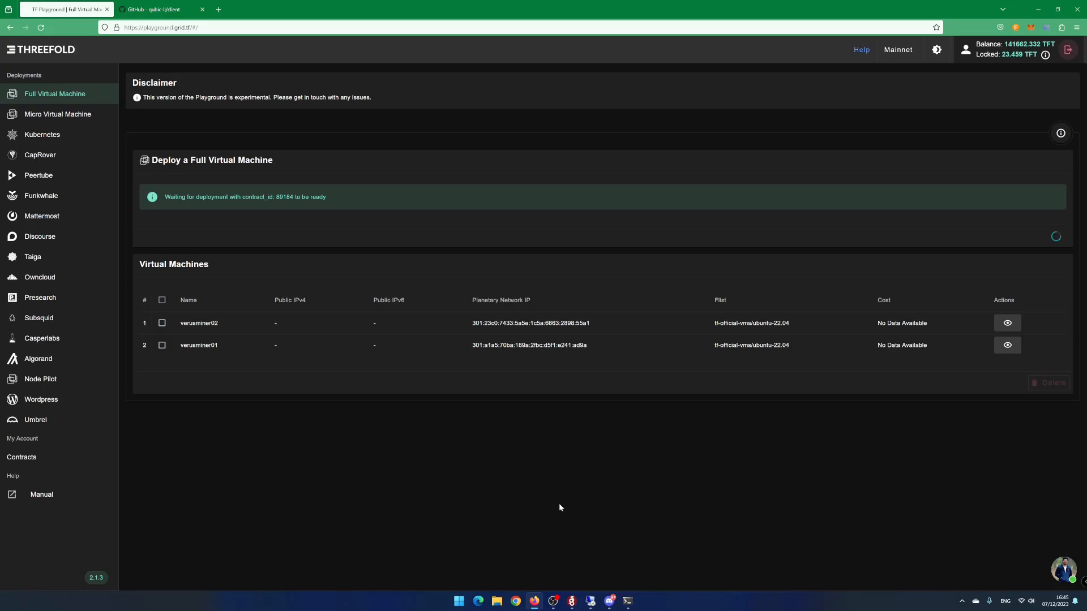
Step: Show qubicminer01's deployment details and copy its WireGuard configuration
left_click(1006, 324)
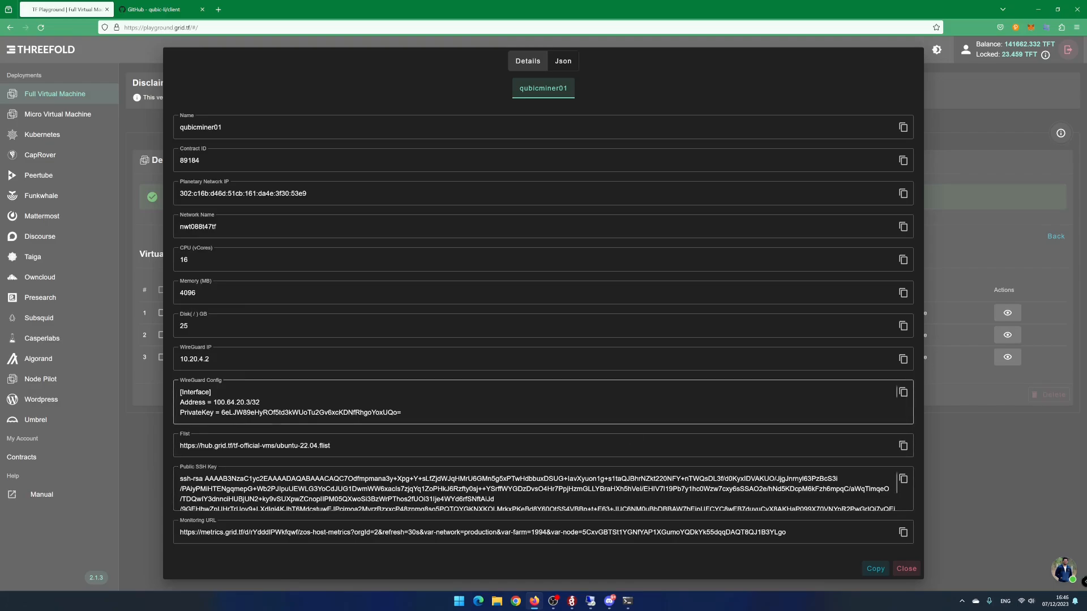
left_click(903, 392)
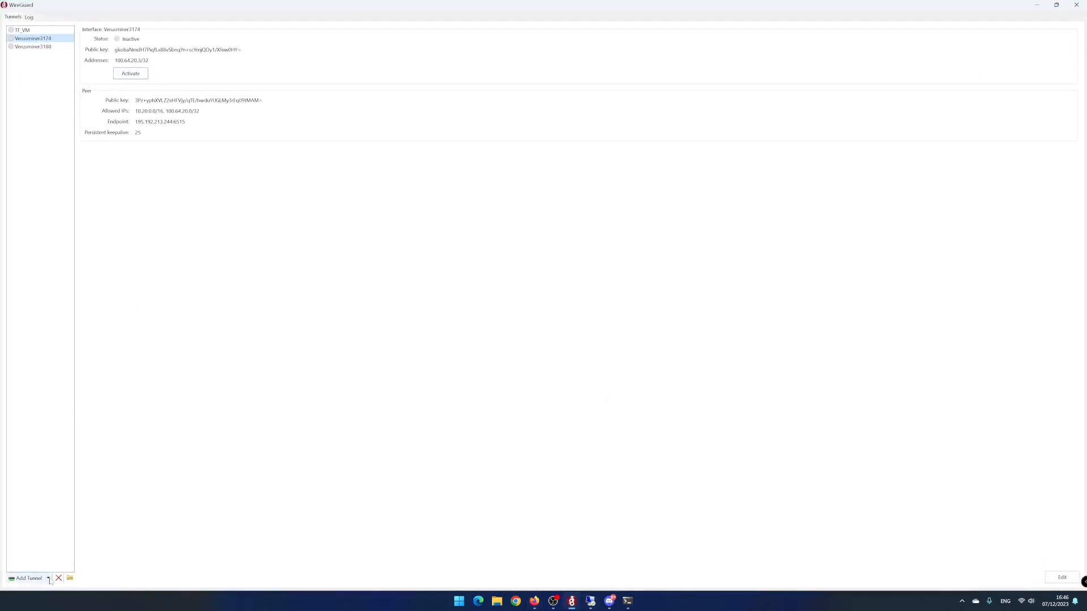
Step: Save a new empty WireGuard tunnel named Qubicminer3172 with the VM's pasted config
left_click(26, 578)
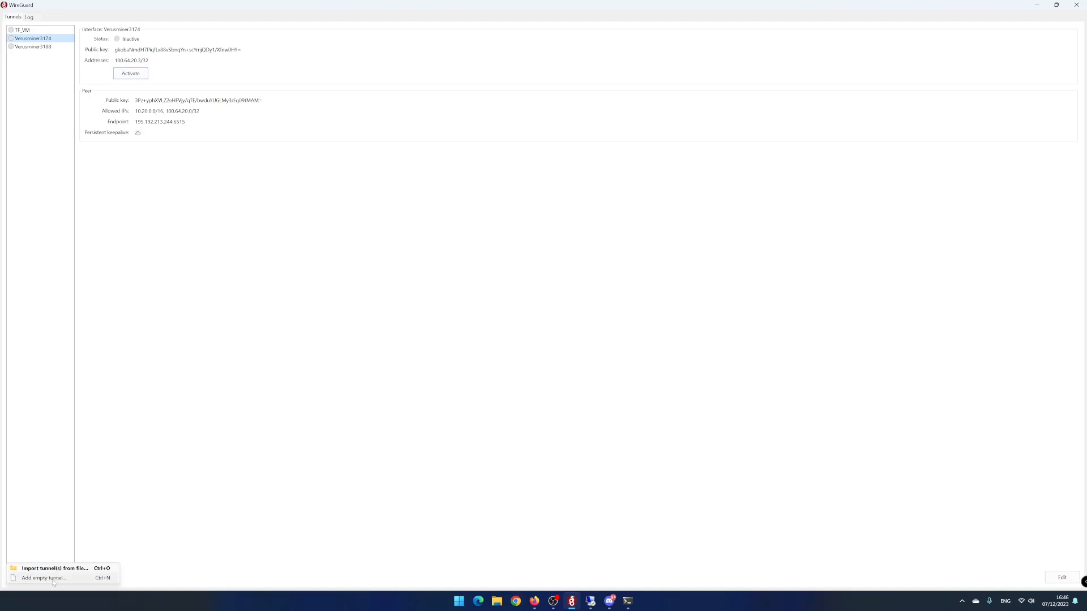
left_click(43, 578)
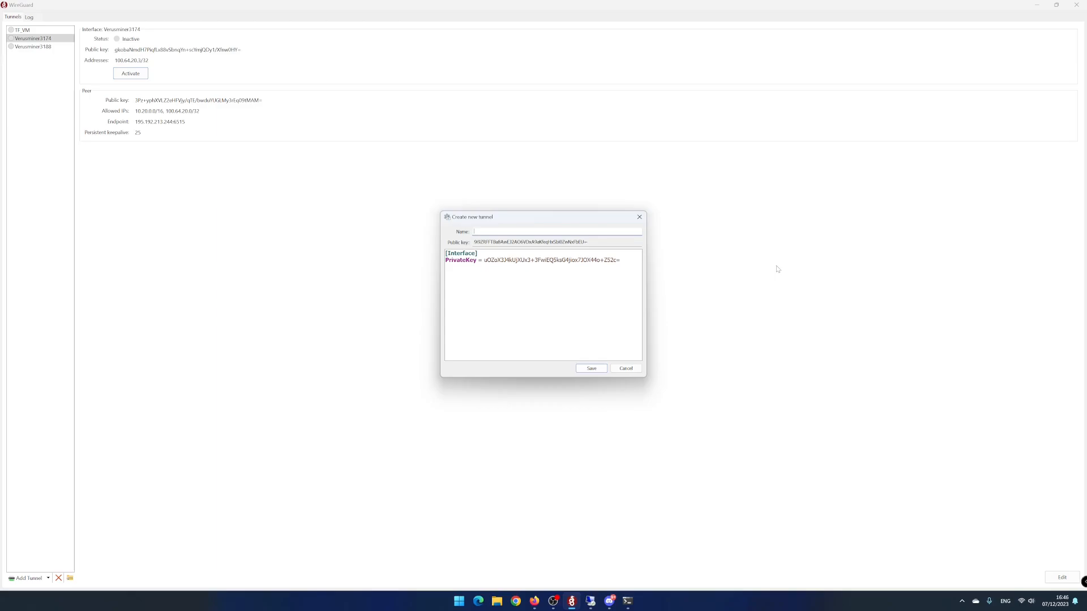
type("Qubid")
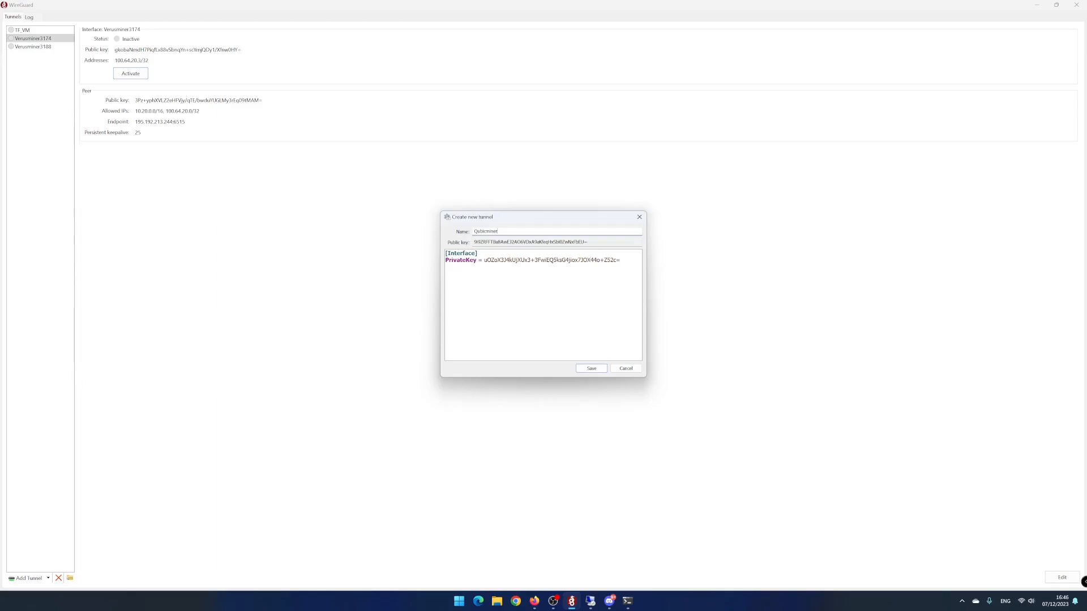
type("3172")
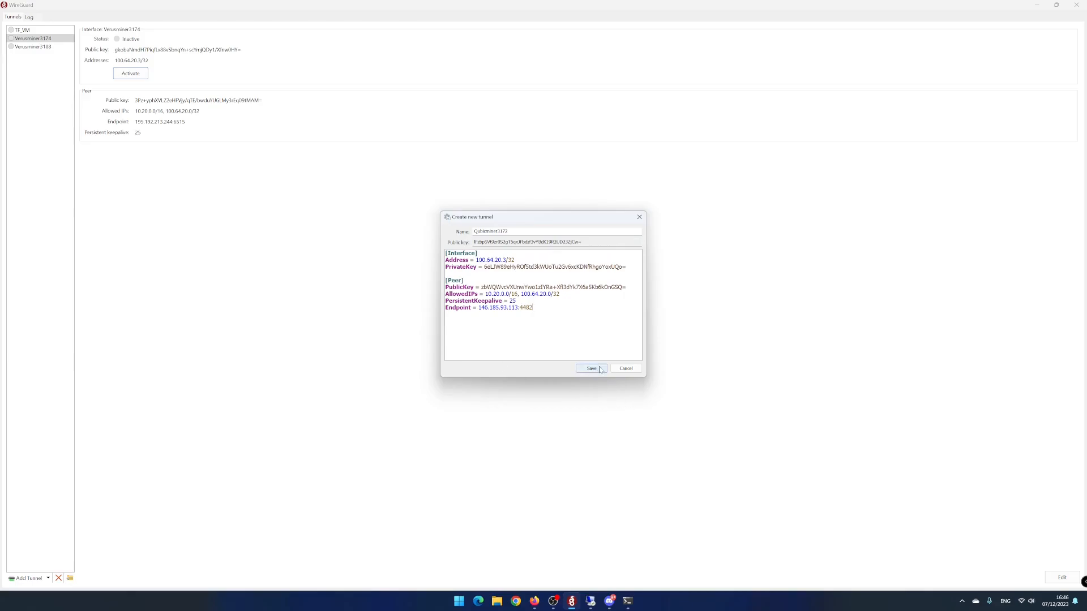
left_click(590, 368)
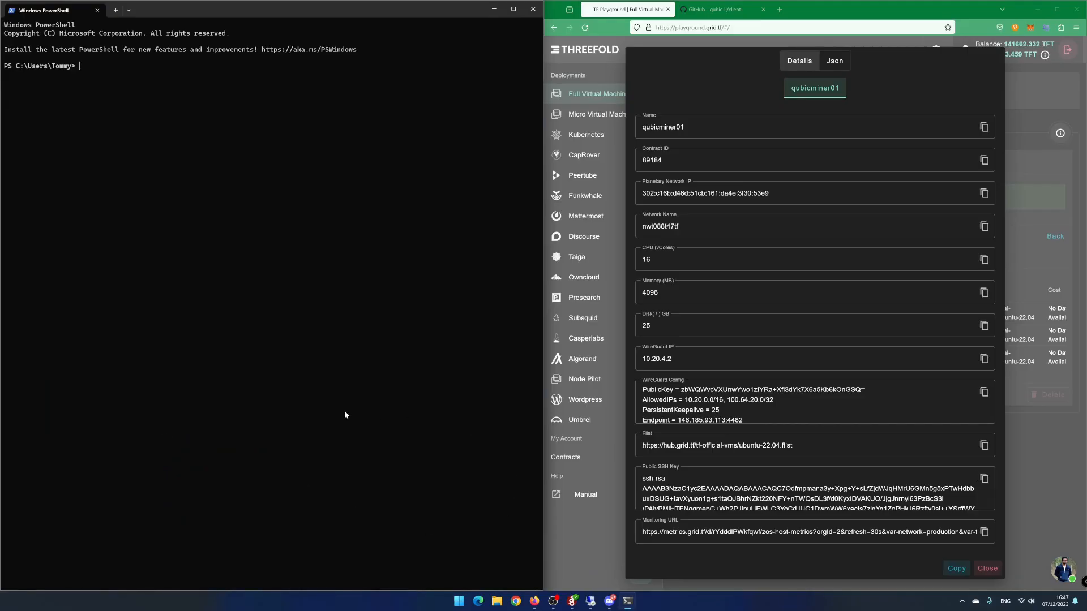
mouse_move(347, 318)
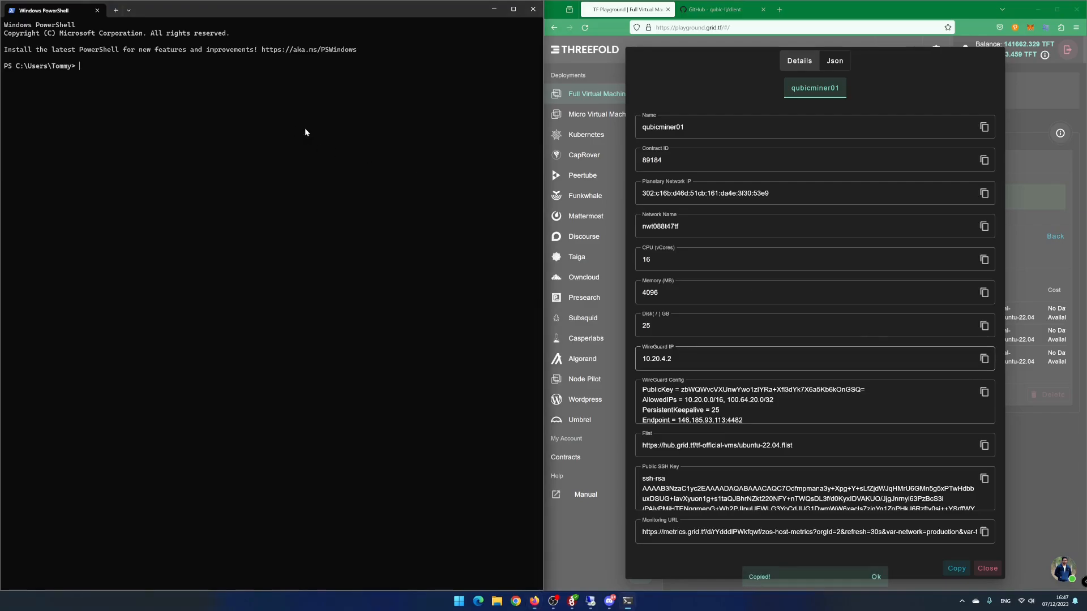
Step: SSH as root to 10.20.4.2, accepting the host key
type("ssh")
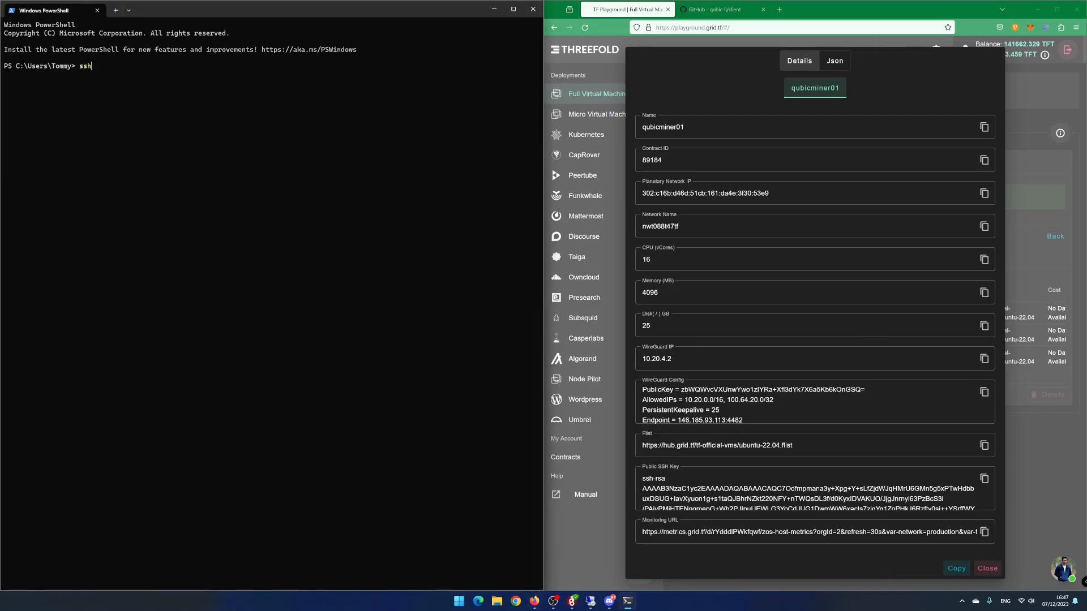
type("root")
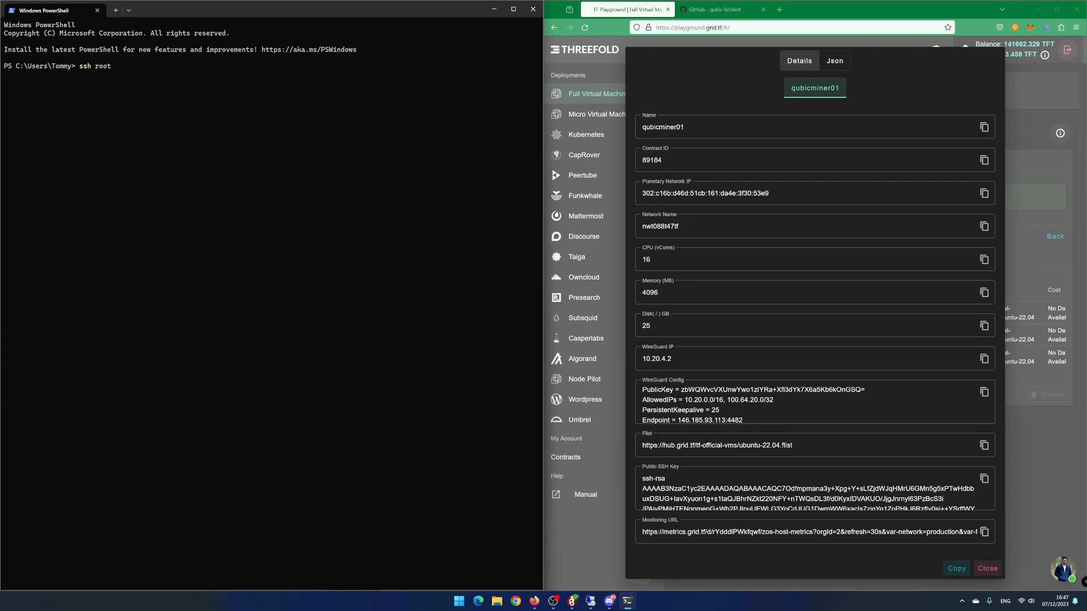
type("@10.20.4.2")
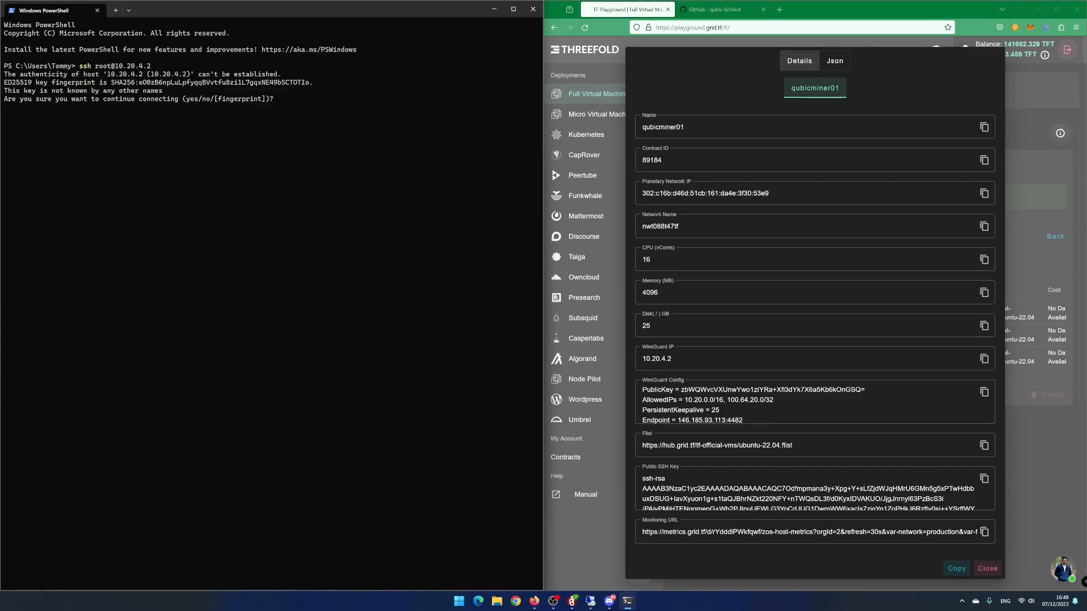
type("yes")
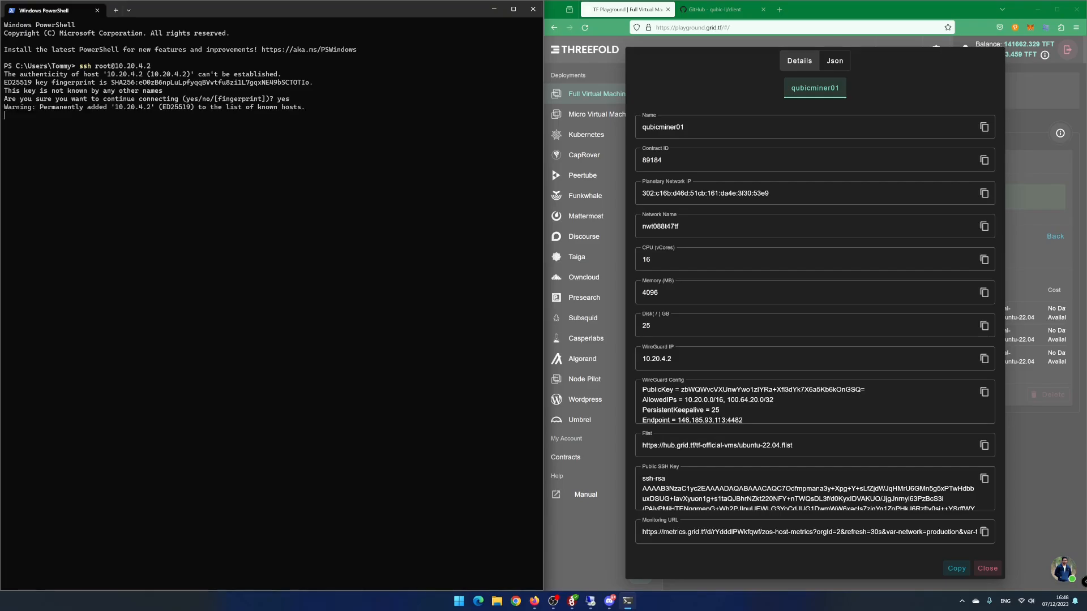
Step: List the VM's home folder and clear the terminal
type("ls")
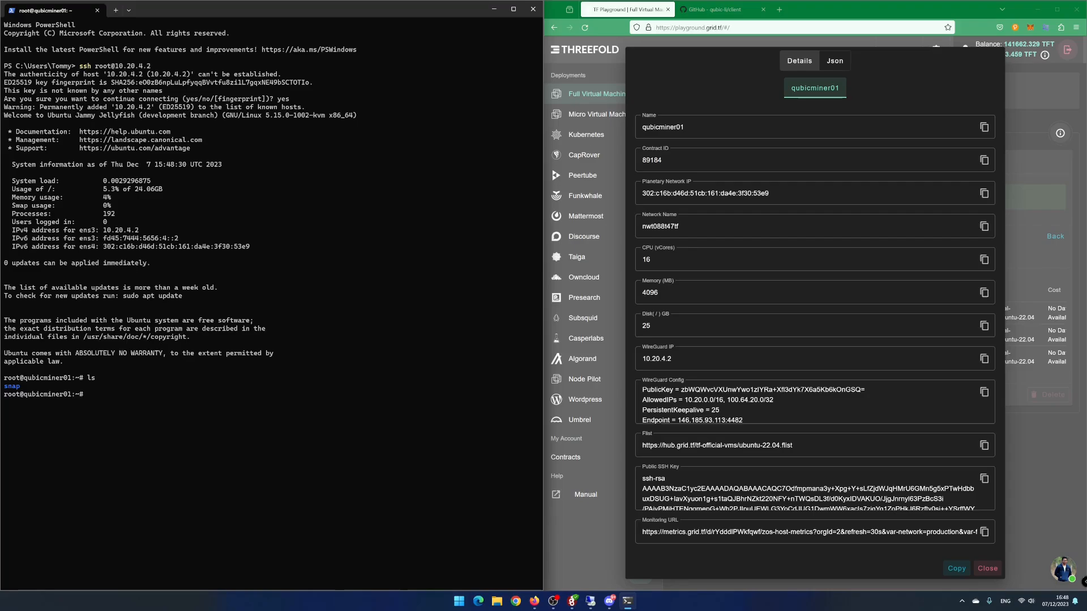
type("cl")
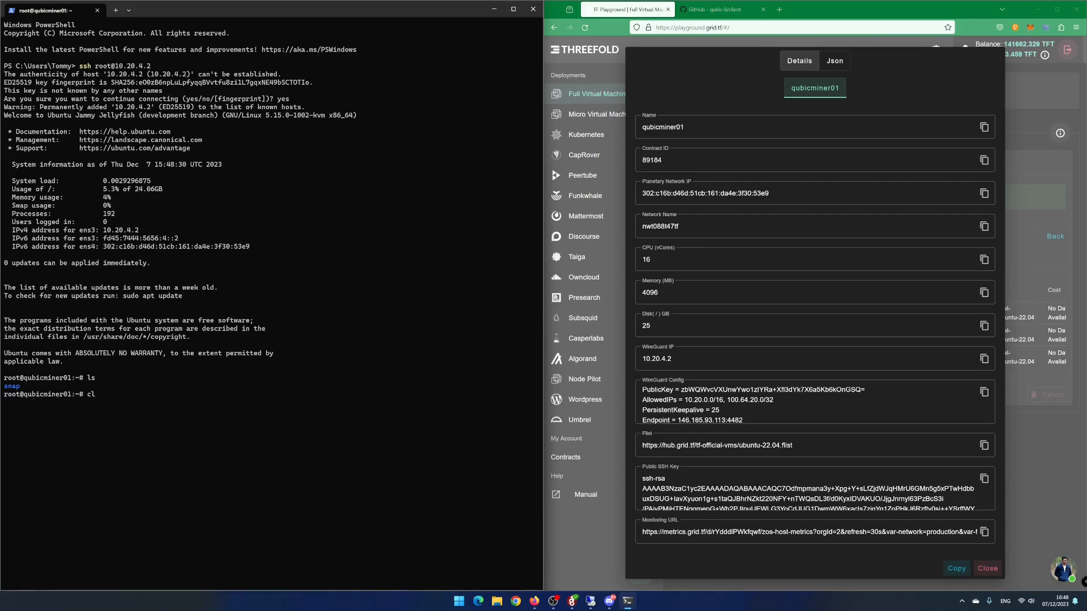
left_click(721, 9)
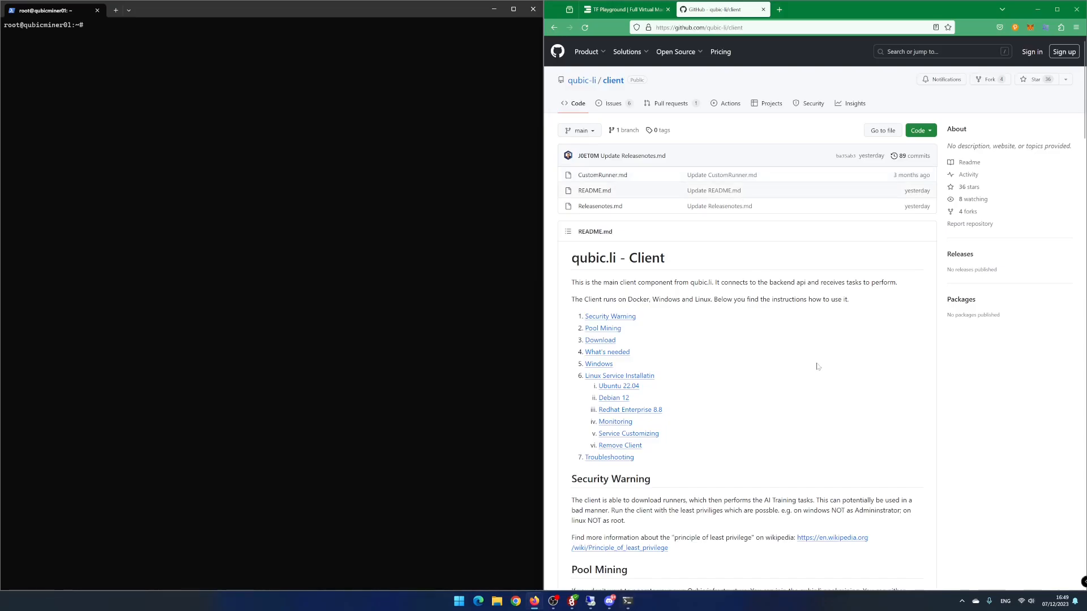
mouse_move(819, 391)
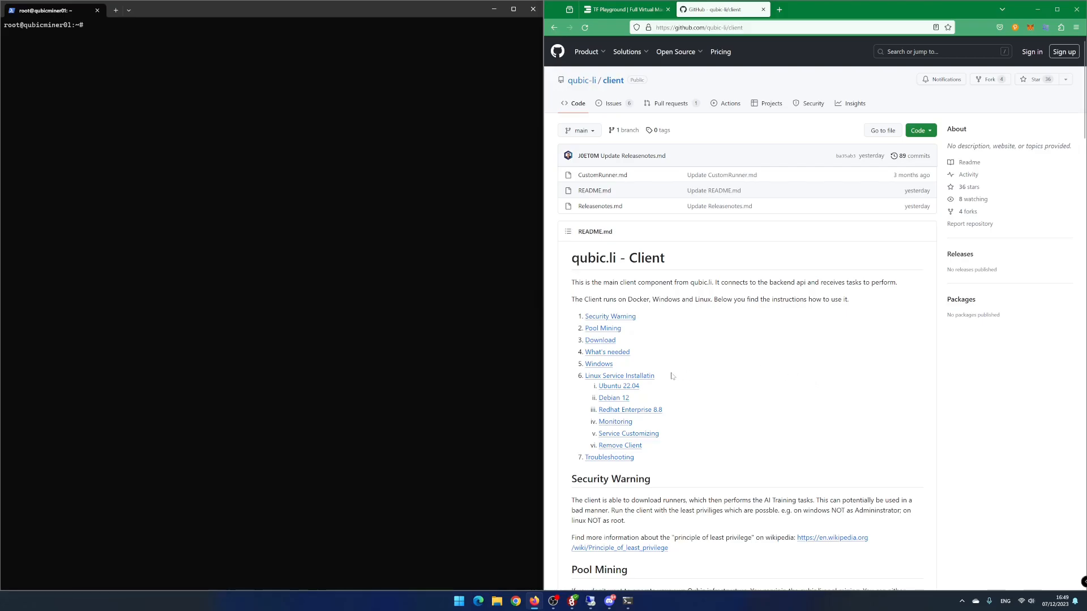
Step: Jump to the Linux service installation section of the qubic.li client README
left_click(619, 375)
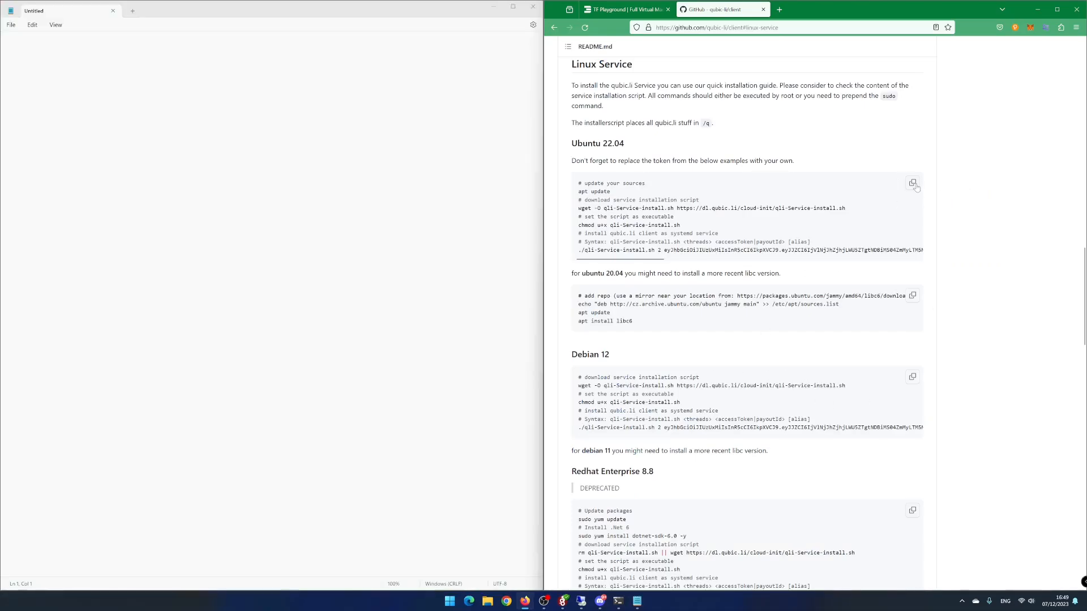
Step: Paste the Ubuntu 22.04 commands into Notepad, set alias ThreeFoldMiner01 and copy them all
left_click(912, 183)
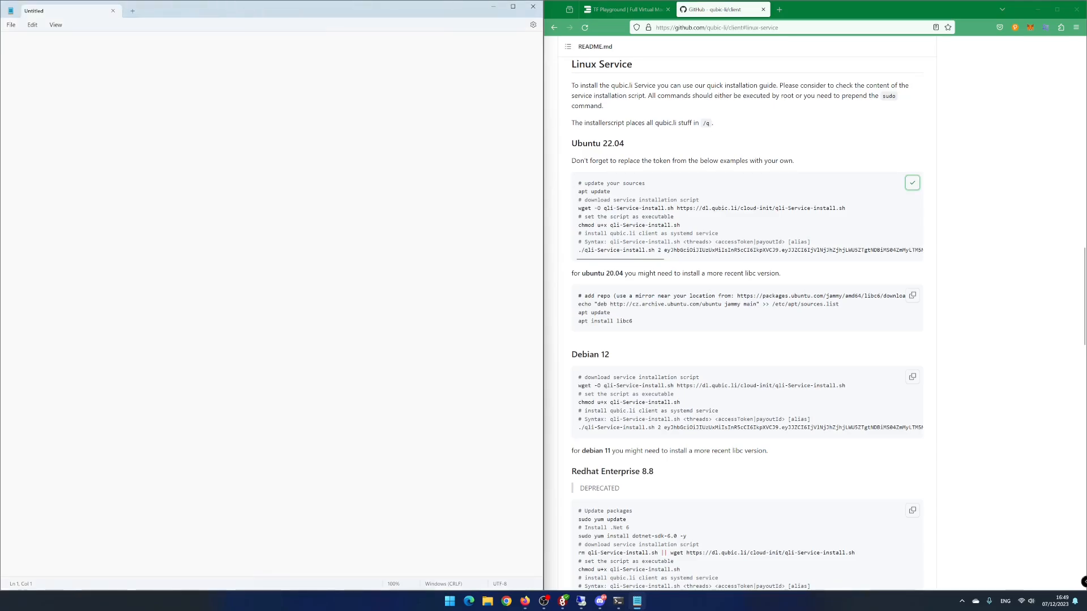
left_click(912, 182)
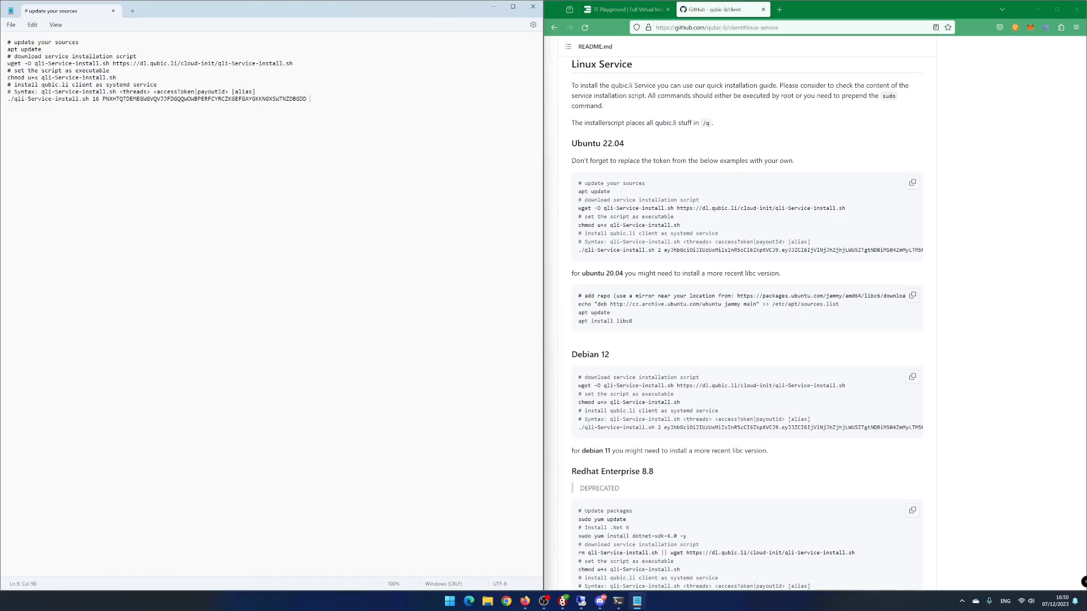
type("T")
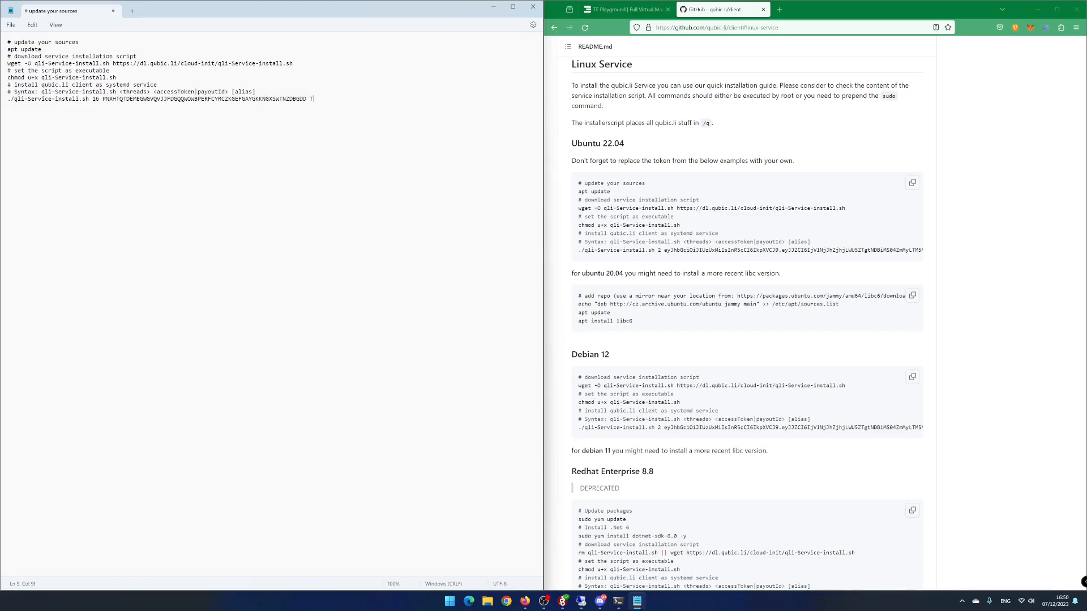
type("hree")
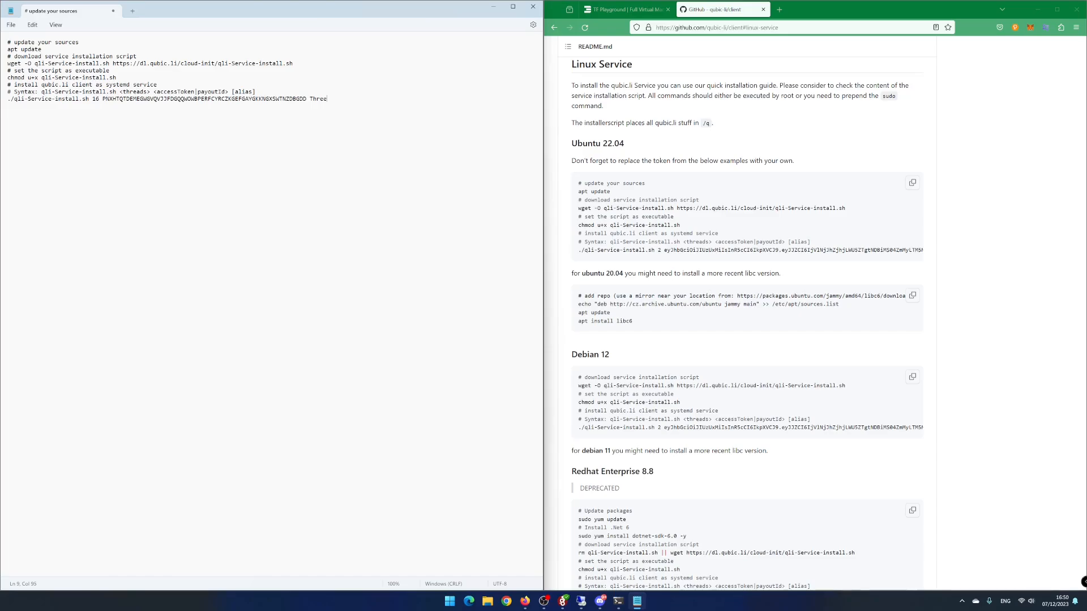
type("Fol")
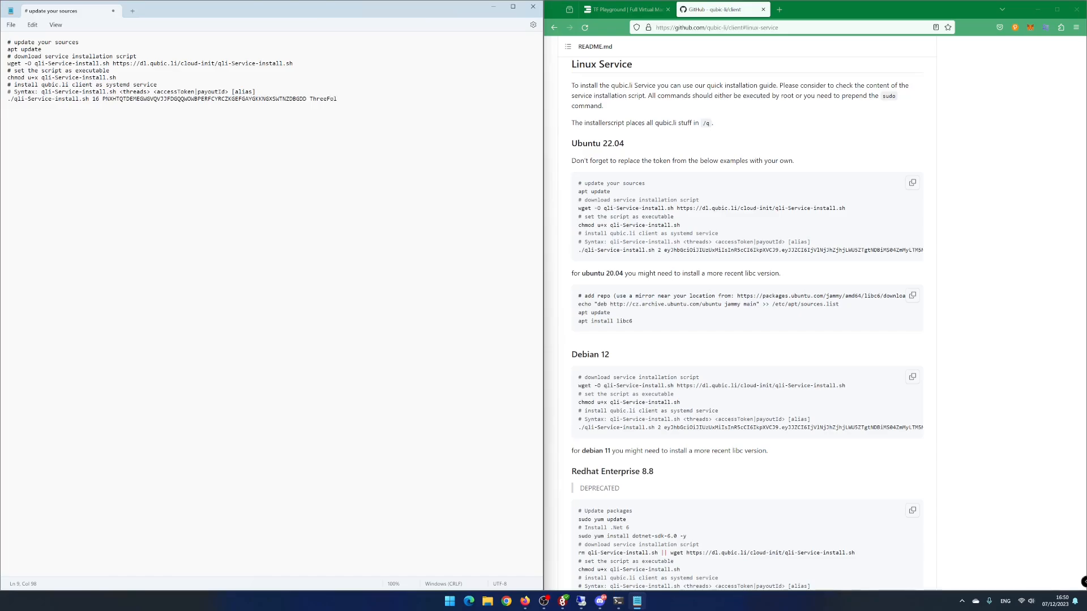
type("Miner01")
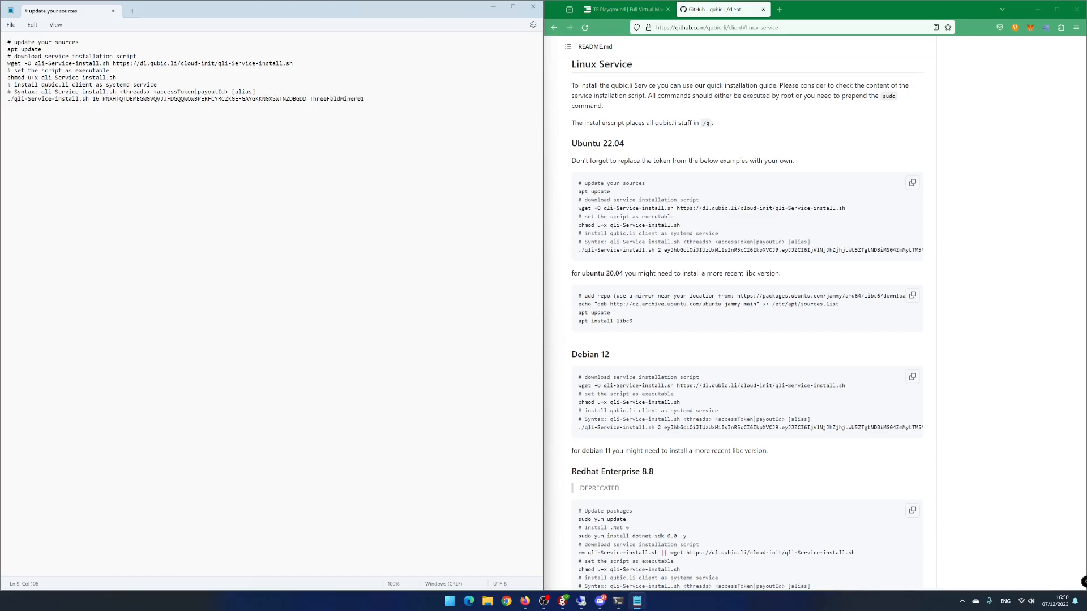
key("ctrl+a")
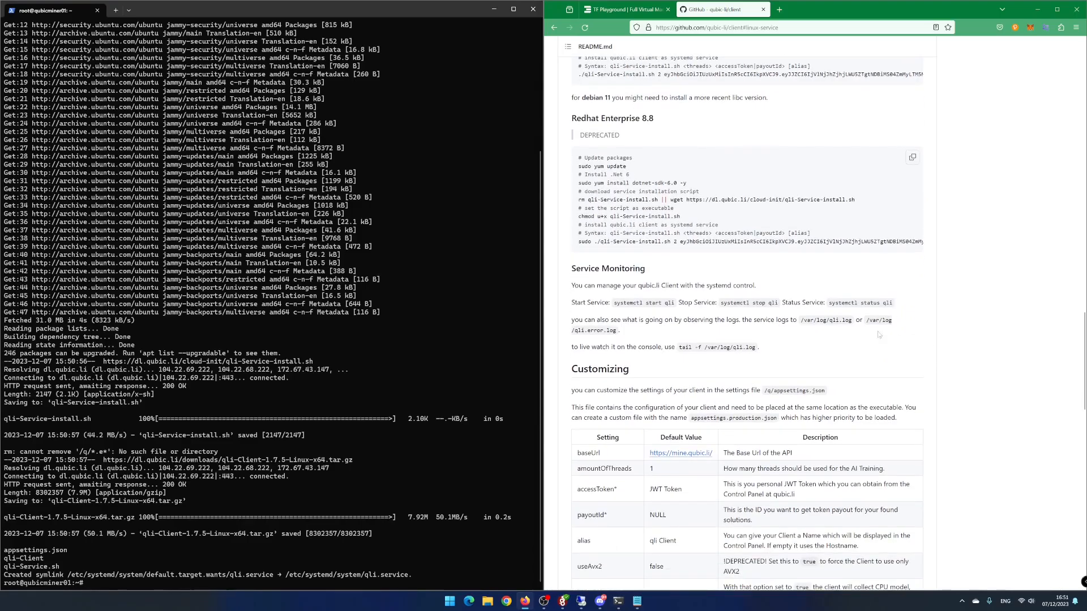
Step: Clear the VM terminal and enter systemctl start qli to start the miner service
double_click(648, 303)
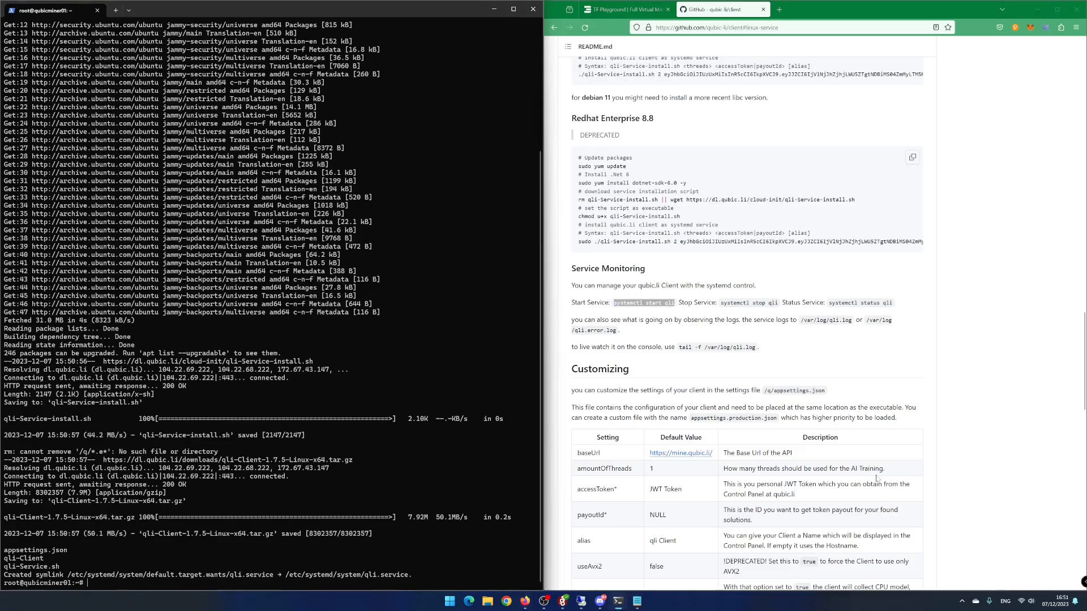
type("cle")
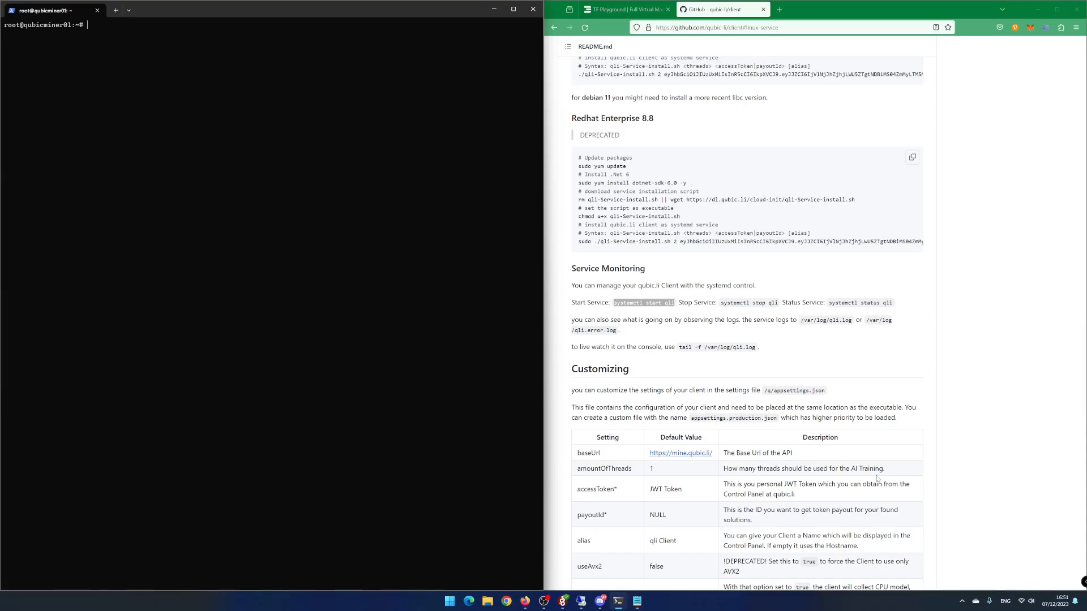
type("systemctl start qli")
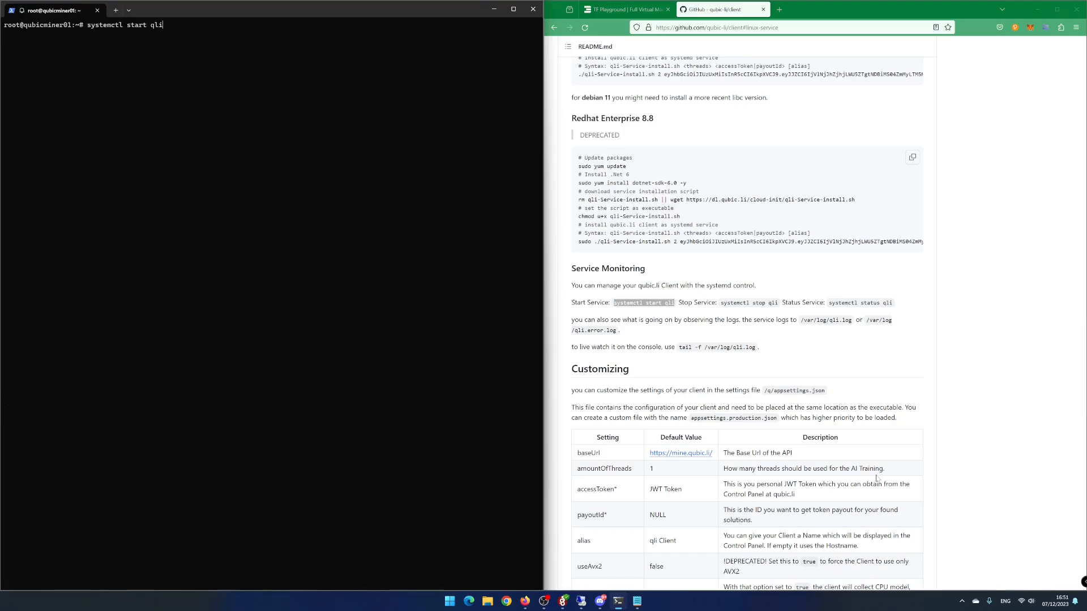